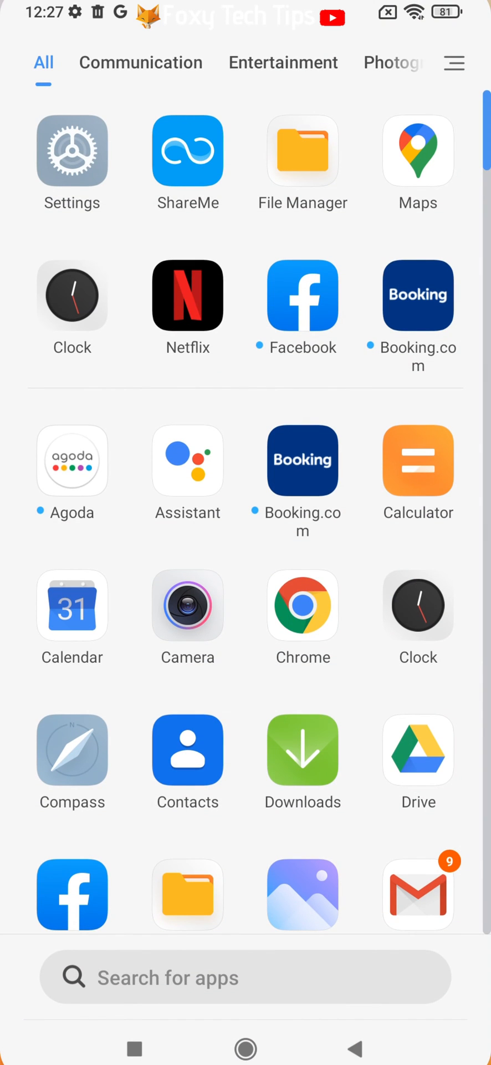
Launch the Settings app from the MIUI app drawer
left_click(71, 149)
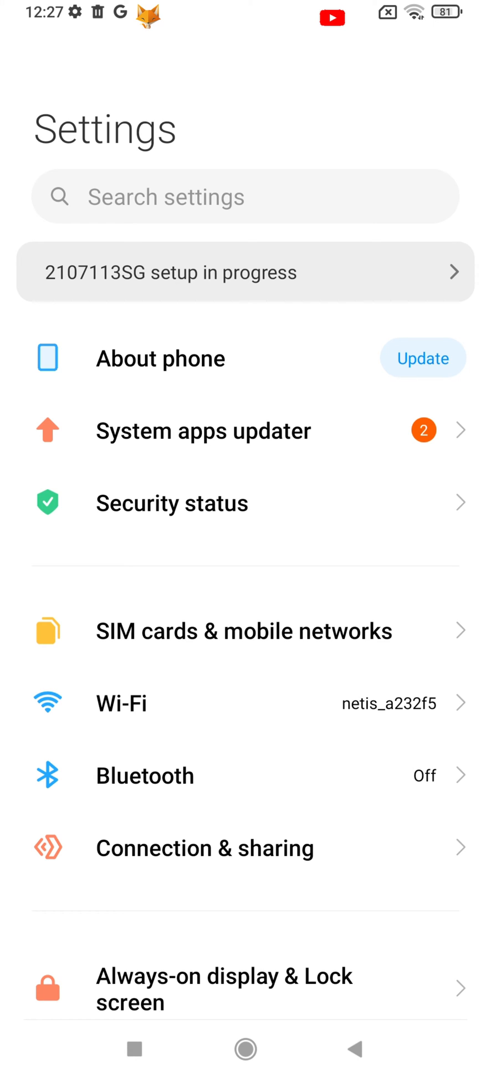
Open About phone and scroll to see MIUI 12.5.13 and Android 11 version details
left_click(161, 358)
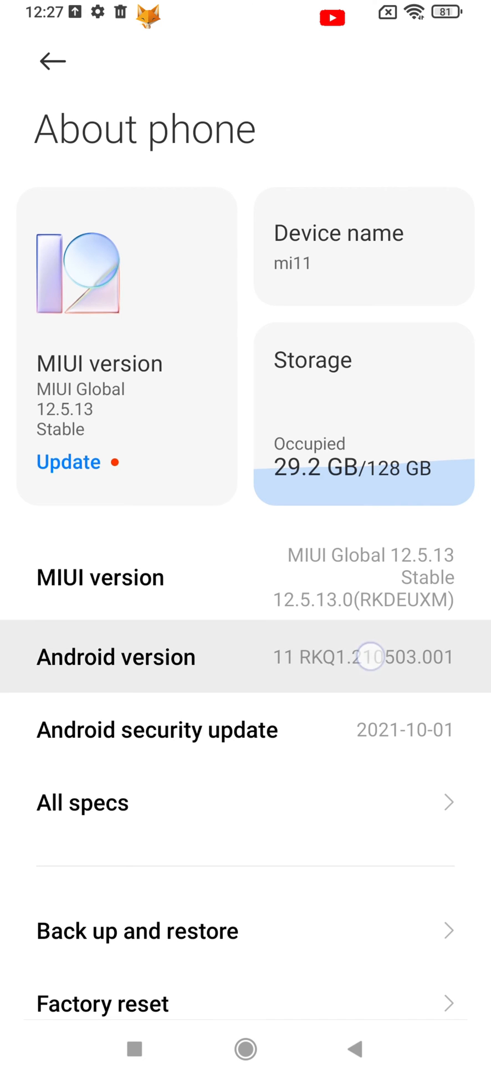
scroll("down", 3)
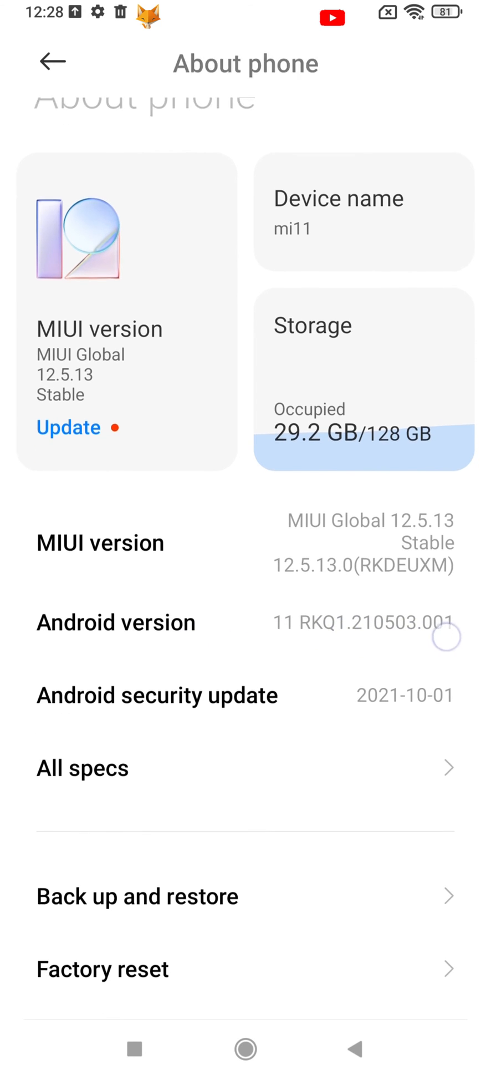
scroll("down", 3)
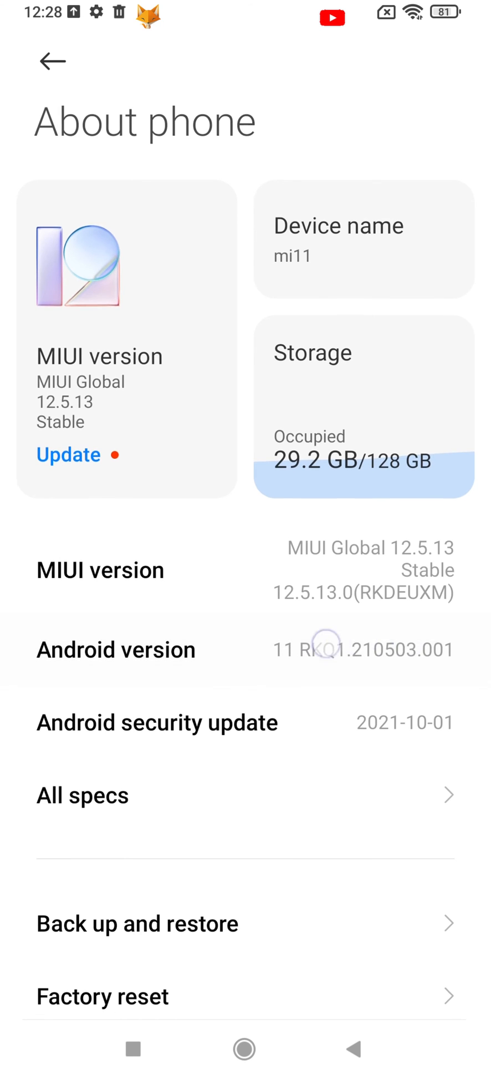
scroll("down", 3)
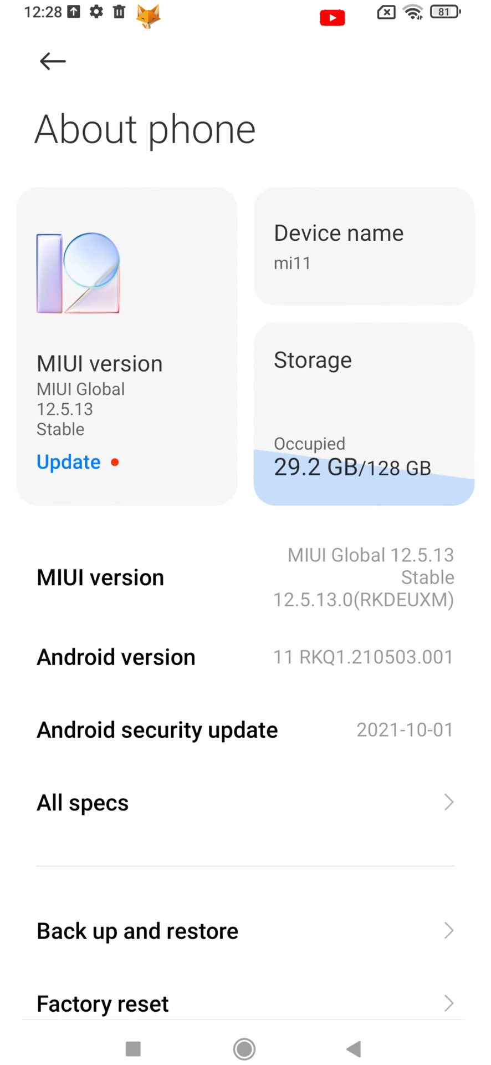